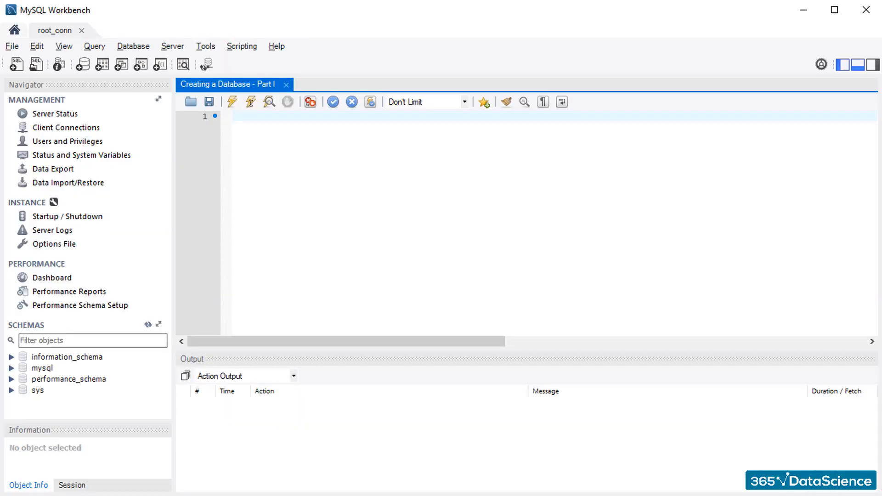
- Write the statement CREATE DATABASE IF NOT EXISTS Sales; on line 1 of the editor
type("CREATE D")
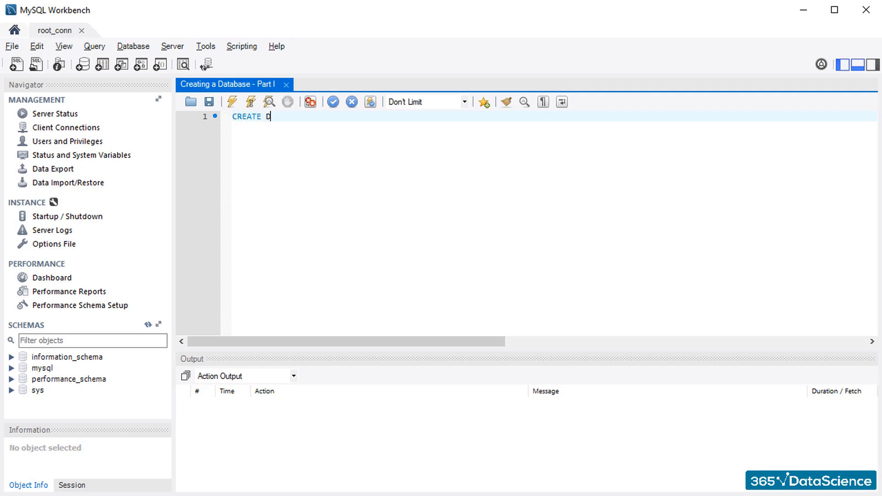
type("ATABASE IF N")
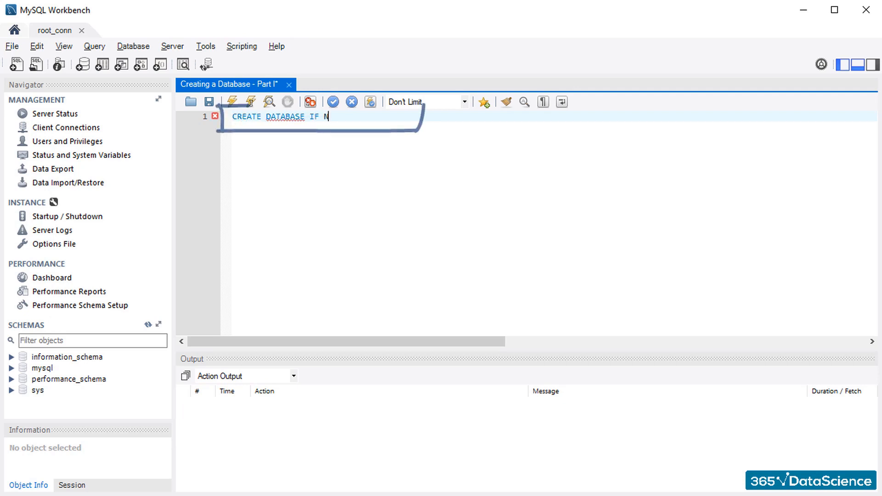
type("OT EXISTS")
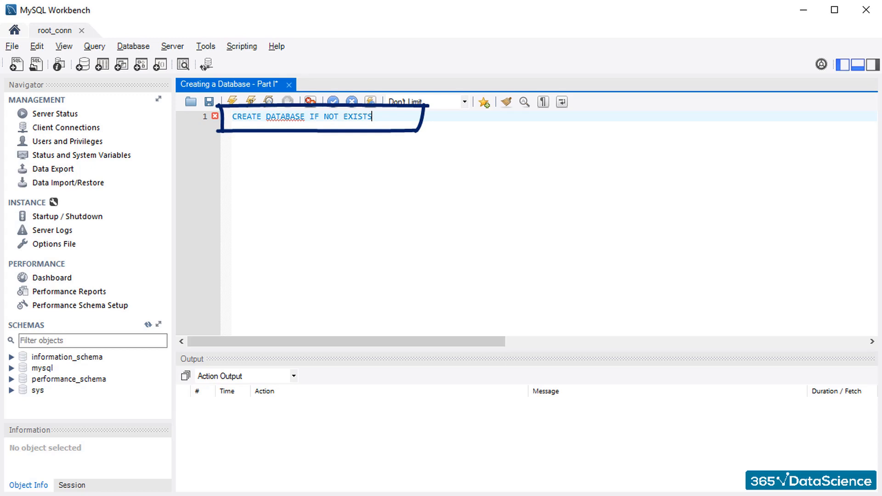
type("s")
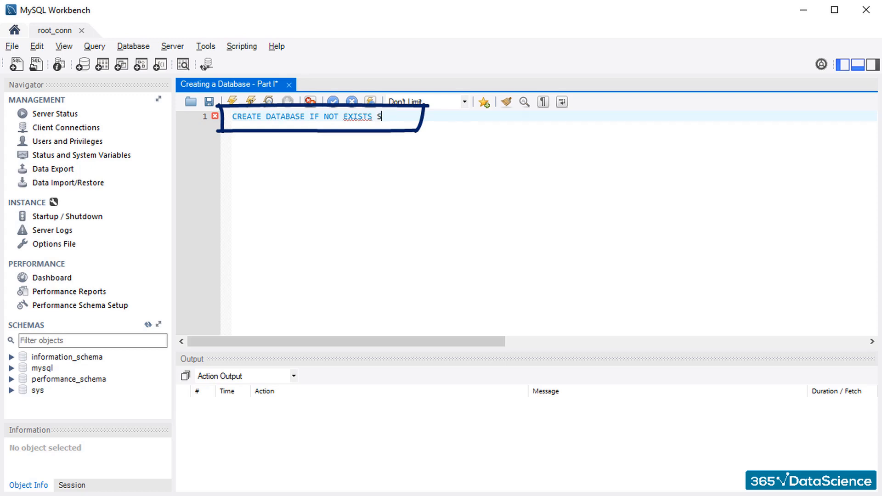
type("ales")
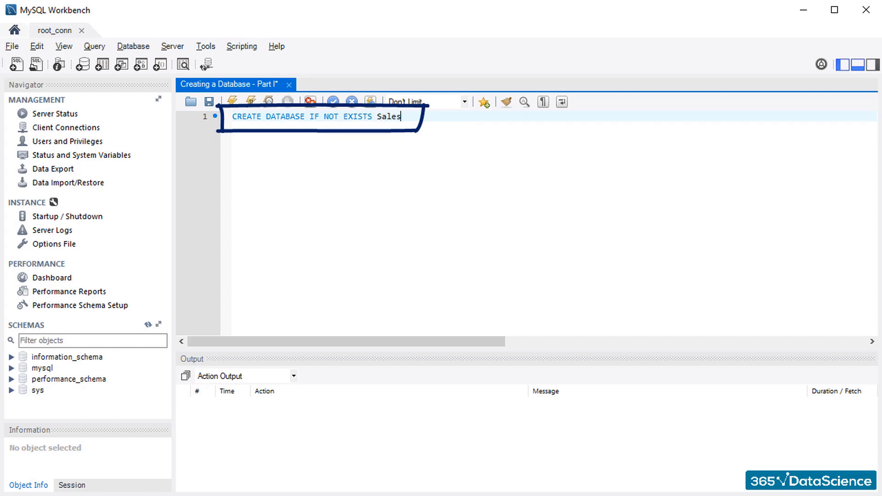
type(";")
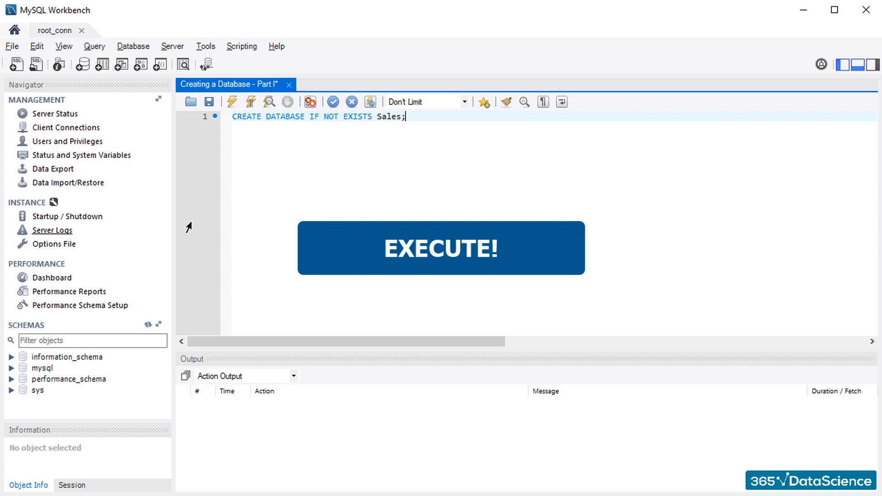
mouse_move(252, 102)
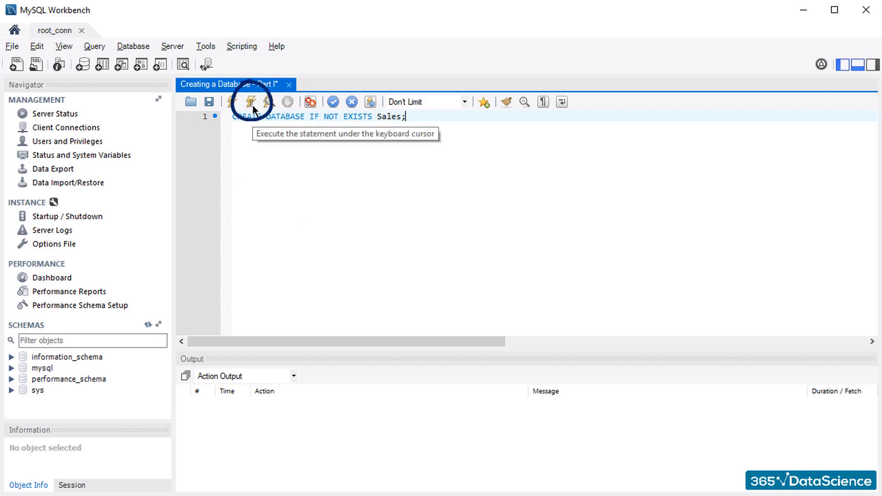
mouse_move(246, 155)
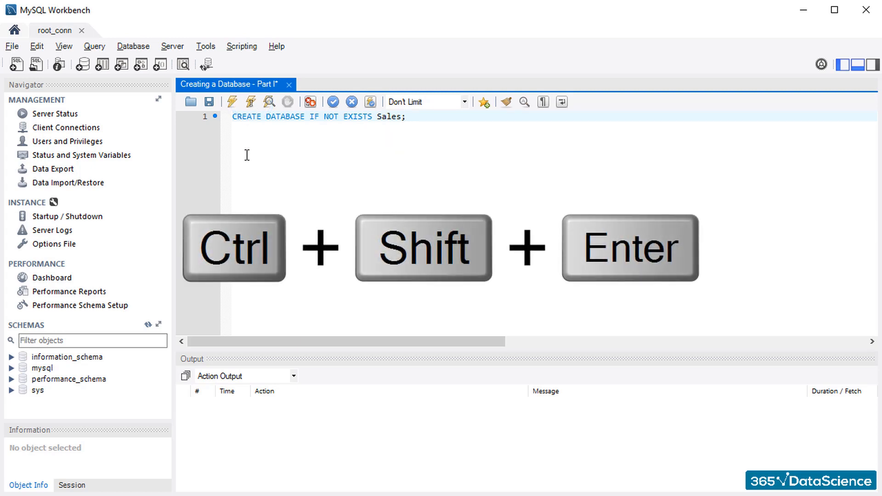
- Execute the CREATE DATABASE statement so the log reports one row affected
key("ctrl+shift+enter")
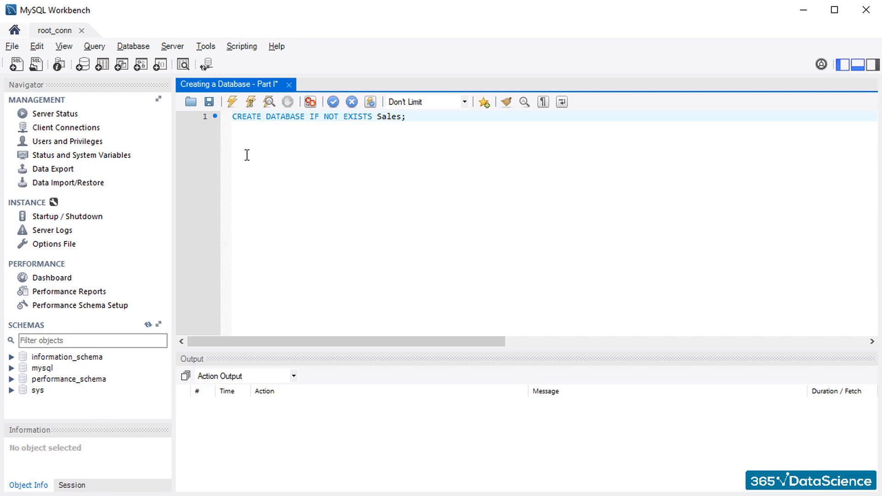
mouse_move(249, 116)
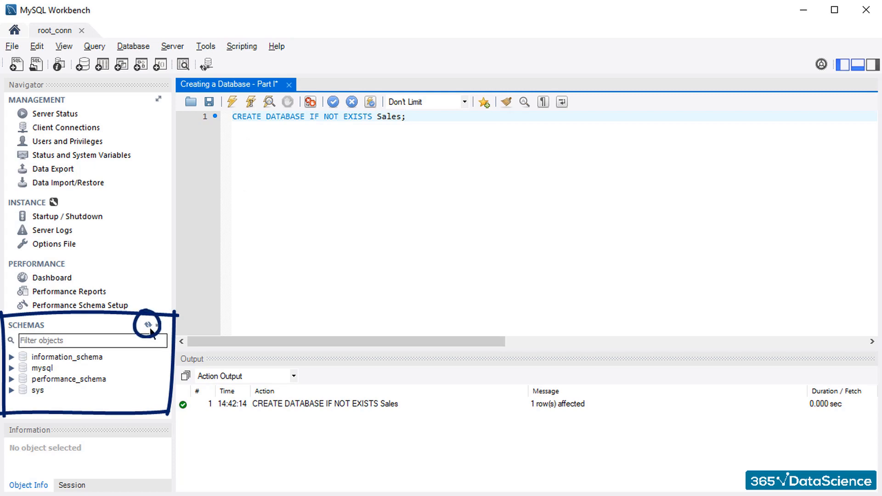
- Refresh the SCHEMAS panel so the new sales database is listed
left_click(147, 325)
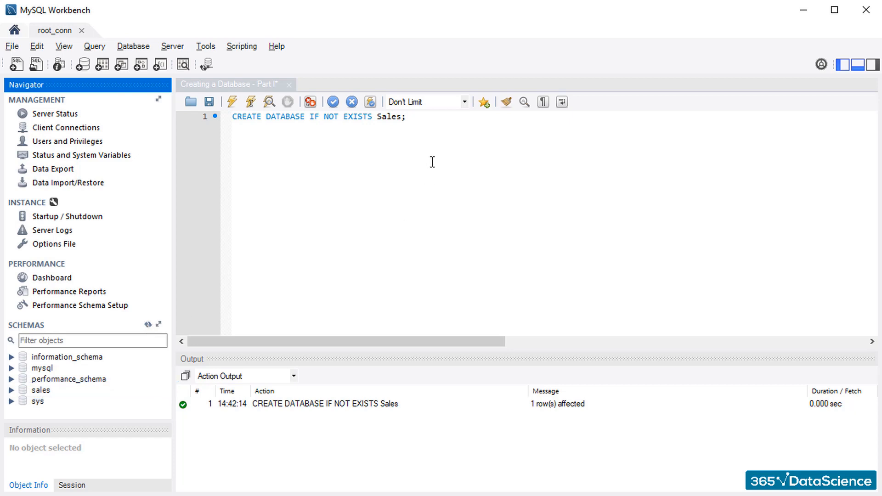
- Write the alternative statement CREATE SCHEMA IF NOT EXISTS Sales; on line 3
type("CREA")
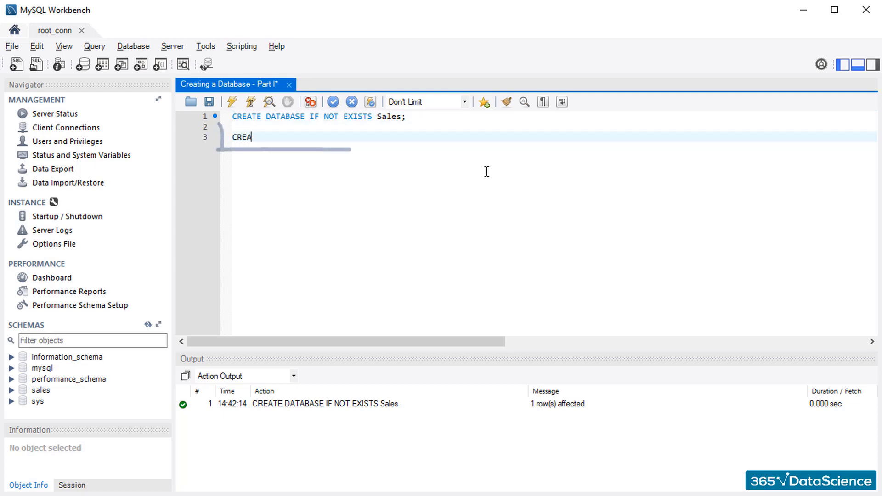
type("TE SCHEMA I")
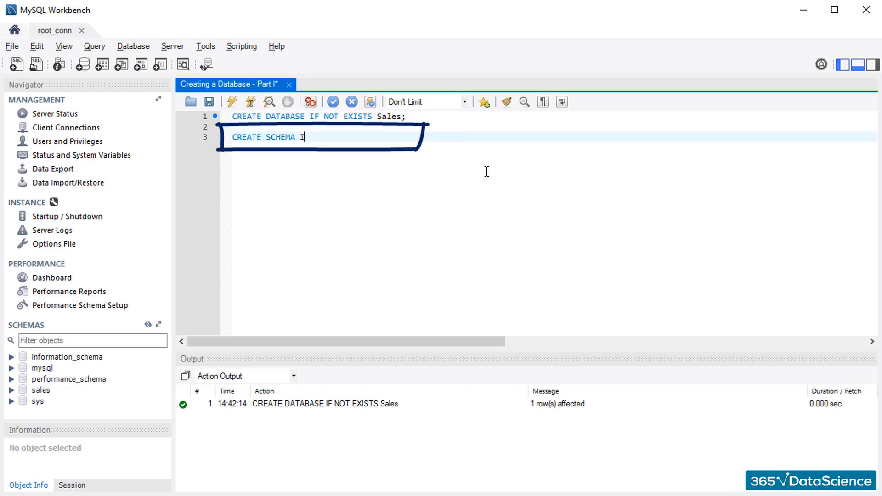
type("IF NOT EXISTS")
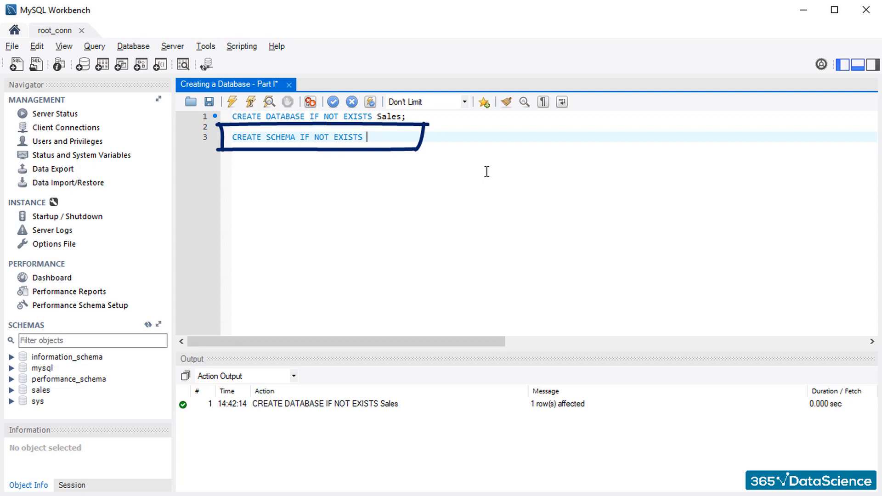
type("Sales;")
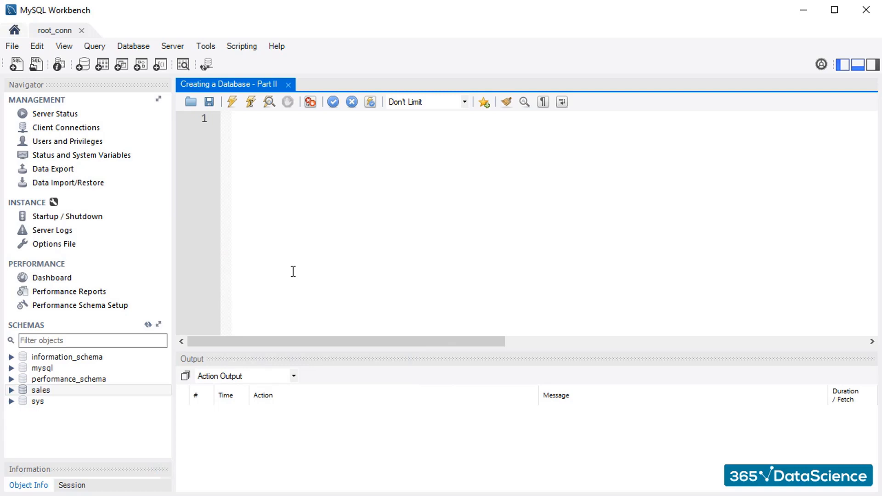
- Expand sales in the Navigator to show Tables, Views, Stored Procedures and Functions
left_click(11, 390)
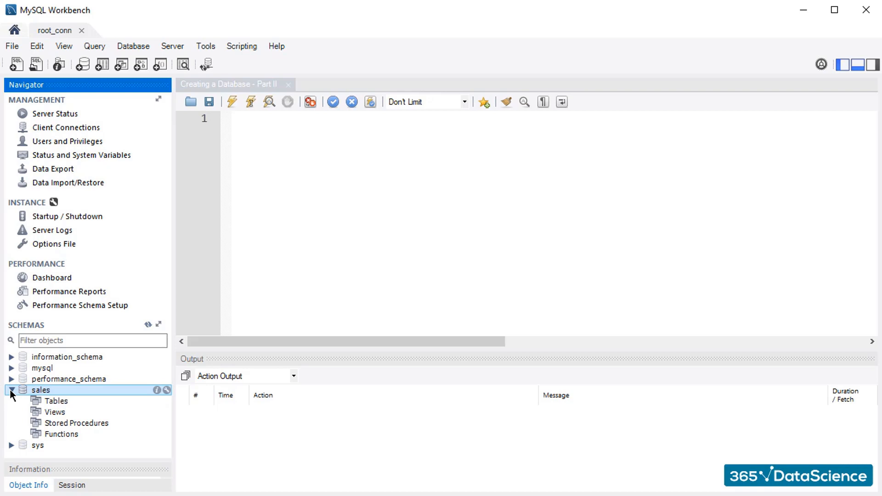
left_click(55, 401)
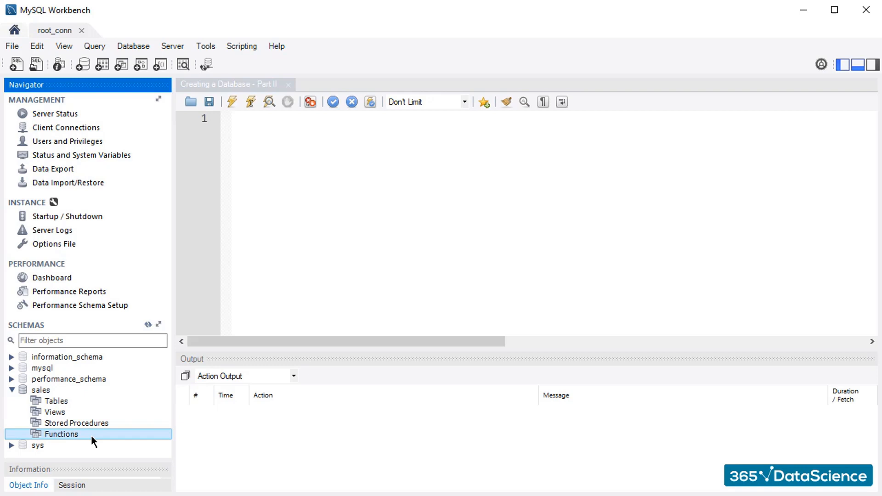
mouse_move(51, 389)
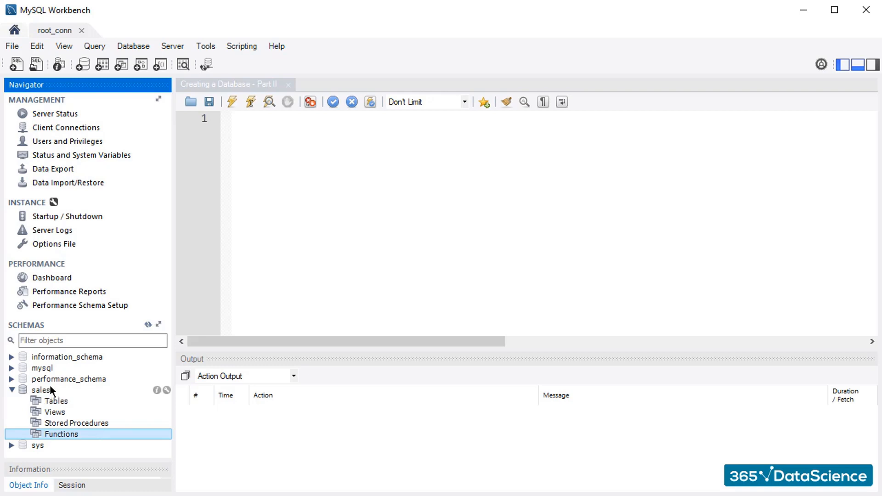
mouse_move(79, 392)
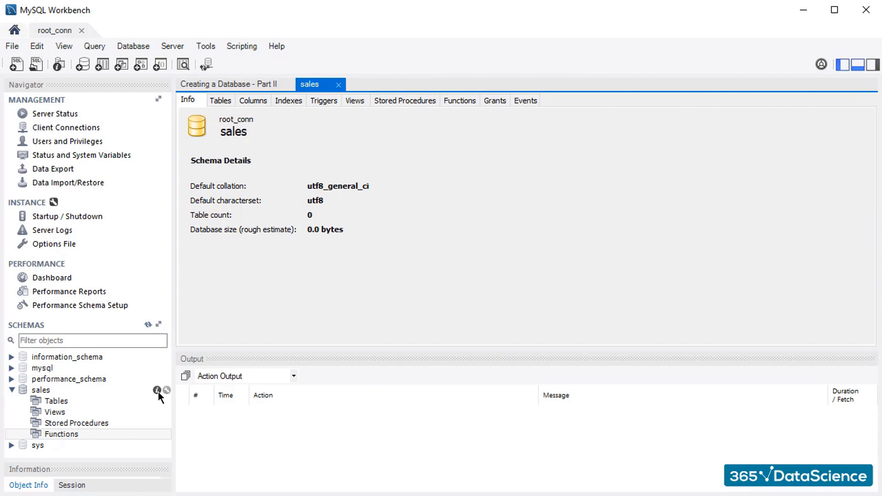
mouse_move(191, 241)
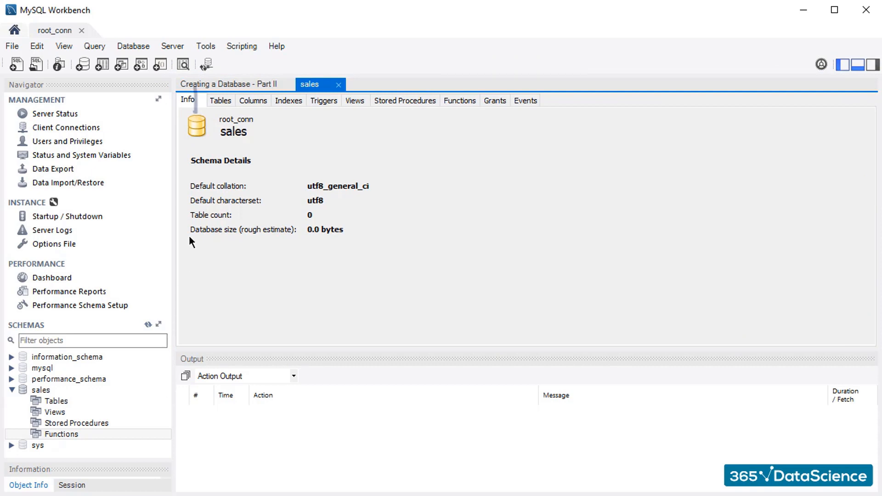
- Review the sales schema's Columns, Triggers, Views, Stored Procedures and Functions details
left_click(253, 100)
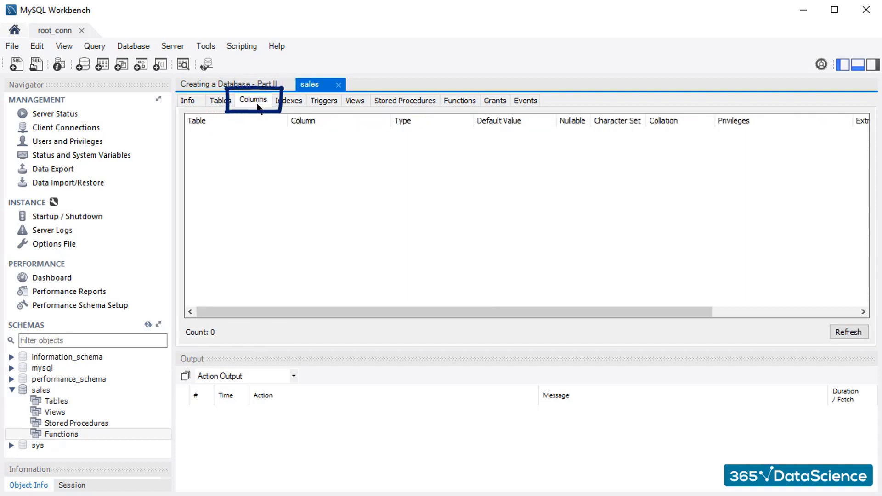
left_click(323, 100)
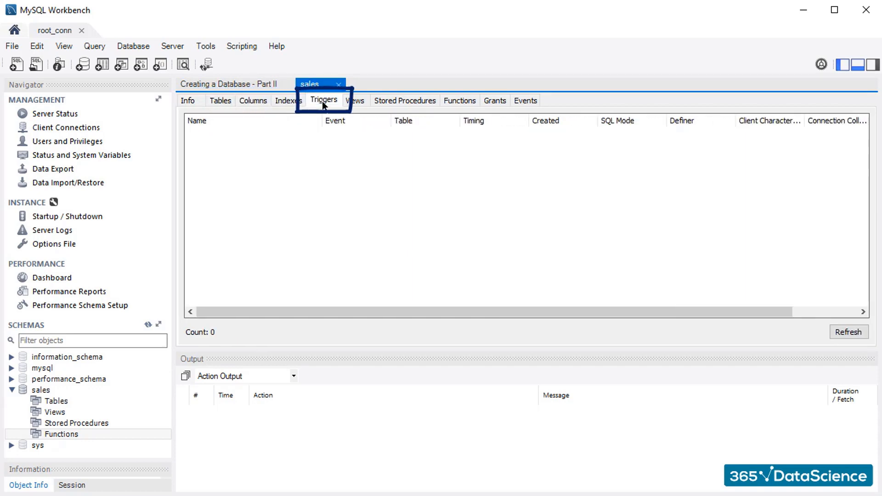
left_click(355, 101)
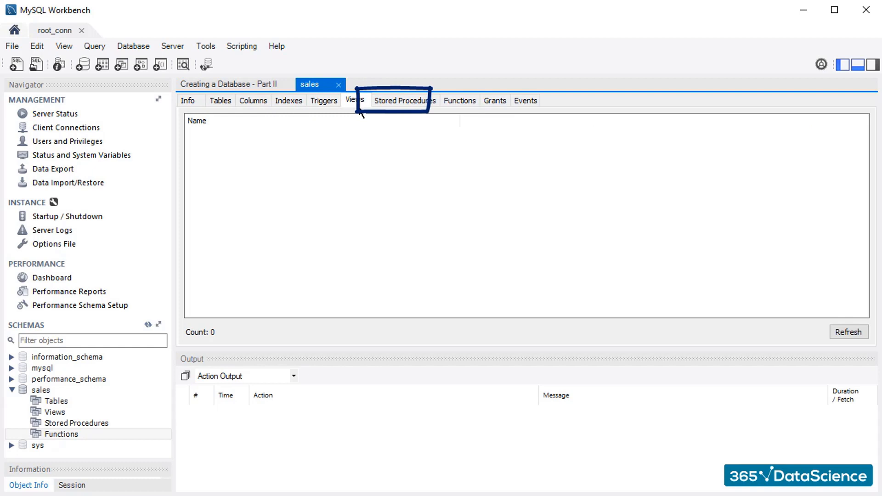
left_click(459, 101)
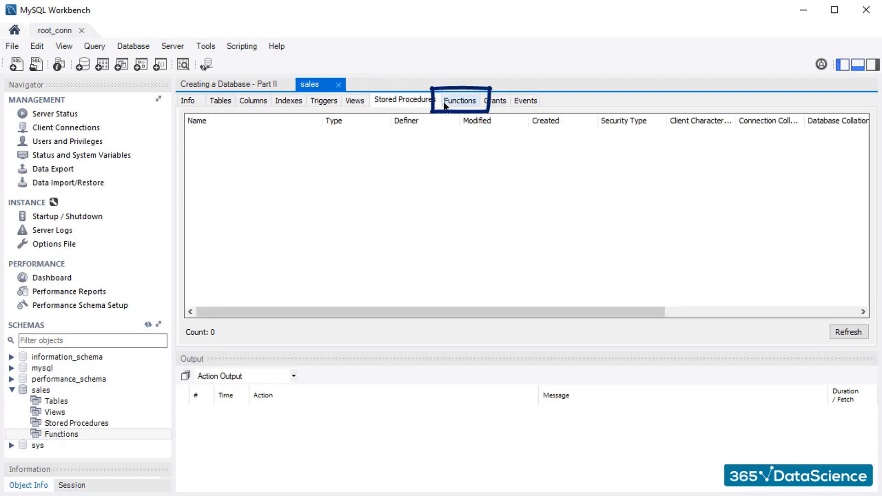
left_click(494, 100)
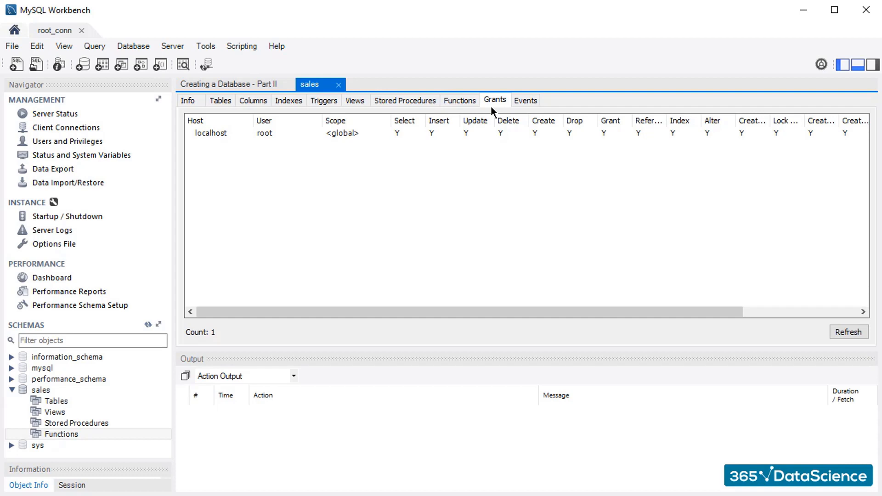
- In the Part II script, run USE Sales; to make Sales the default database
left_click(230, 84)
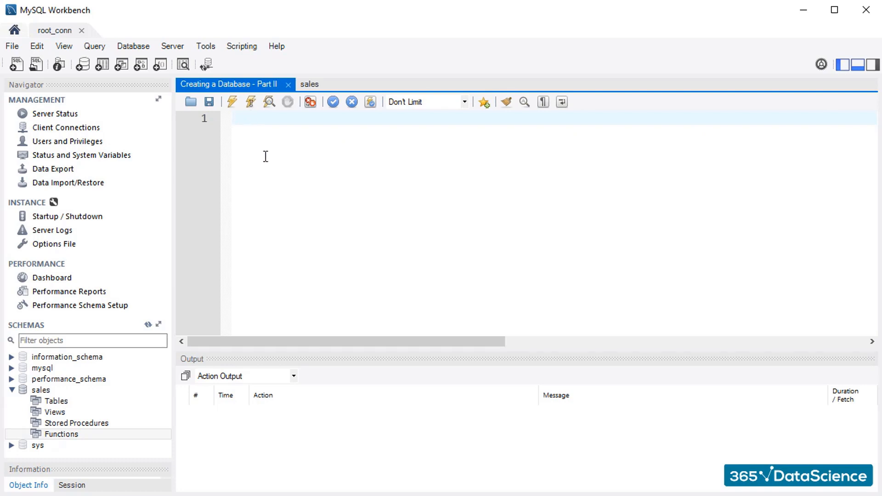
mouse_move(273, 171)
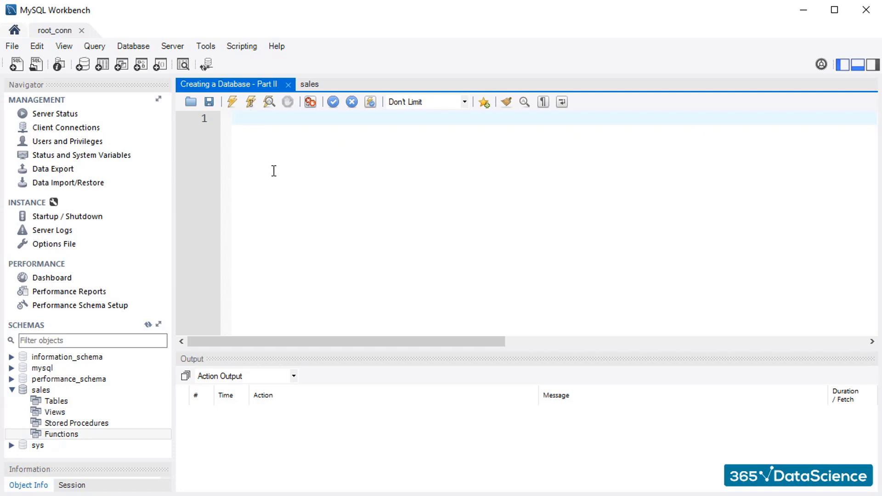
type("USE Sales")
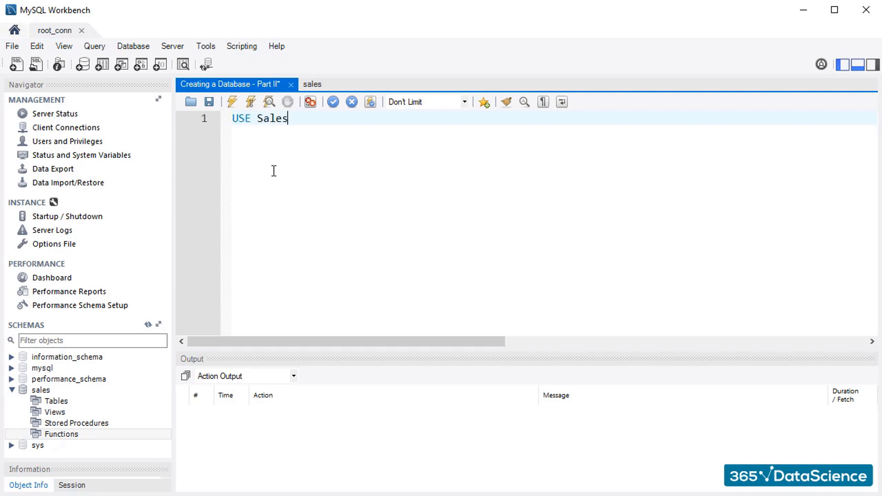
type(";")
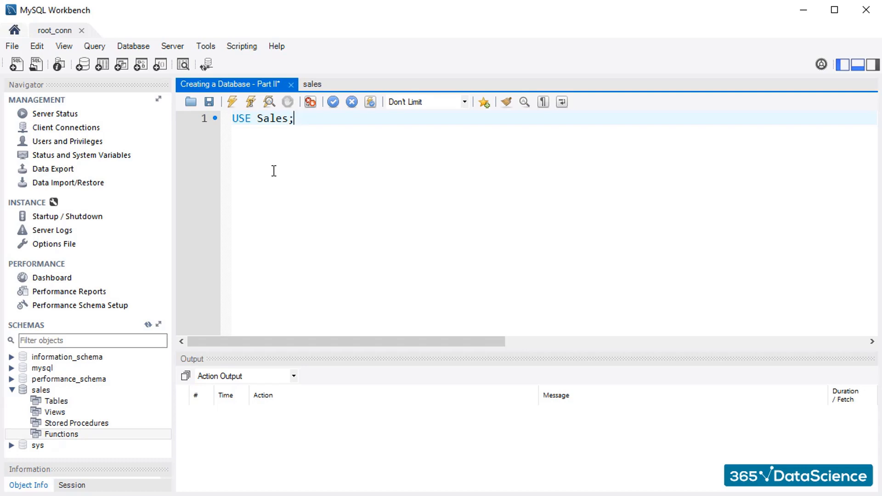
left_click(250, 102)
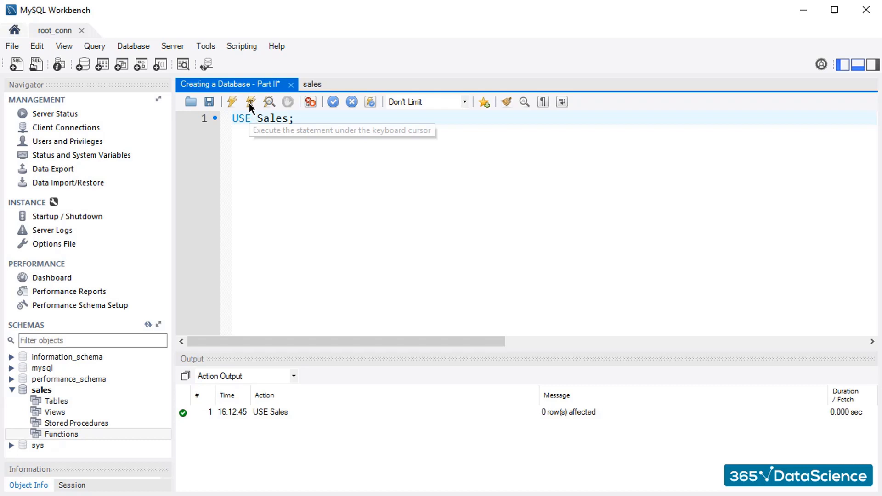